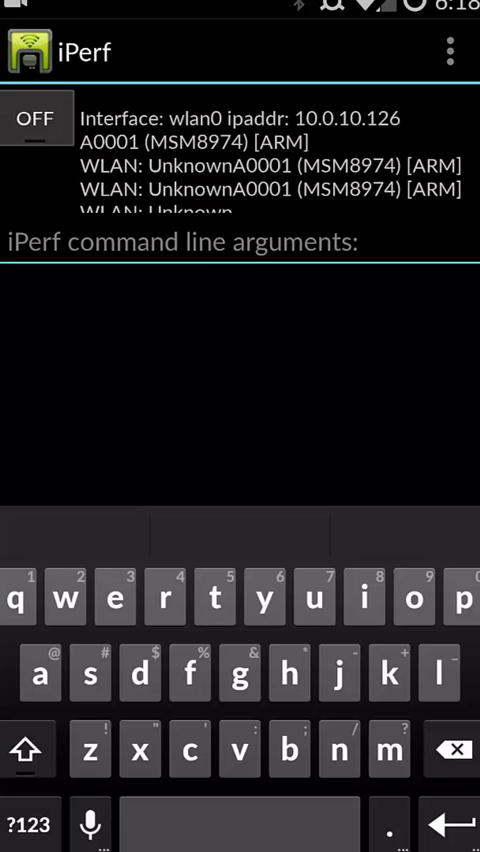
Step: Enter the client option '-c' in the iPerf arguments field
left_click(240, 240)
type("-c")
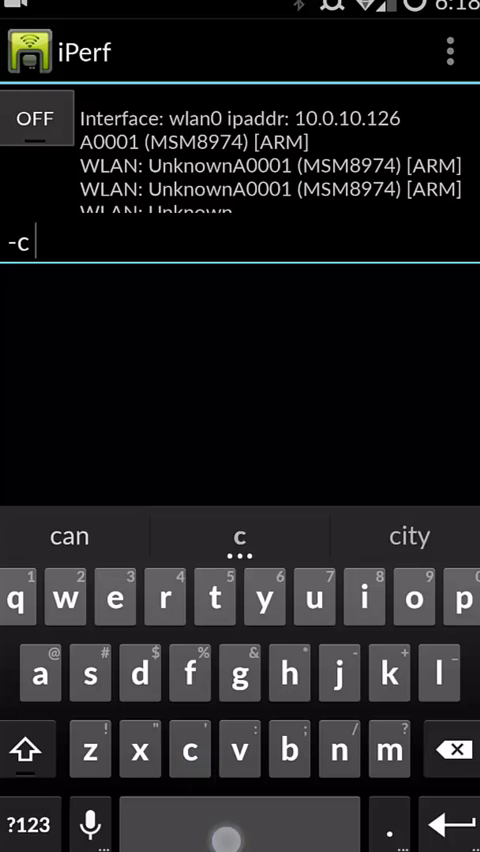
Step: Type server address 10.0.10.80 followed by the time option '-t'
type("10.0")
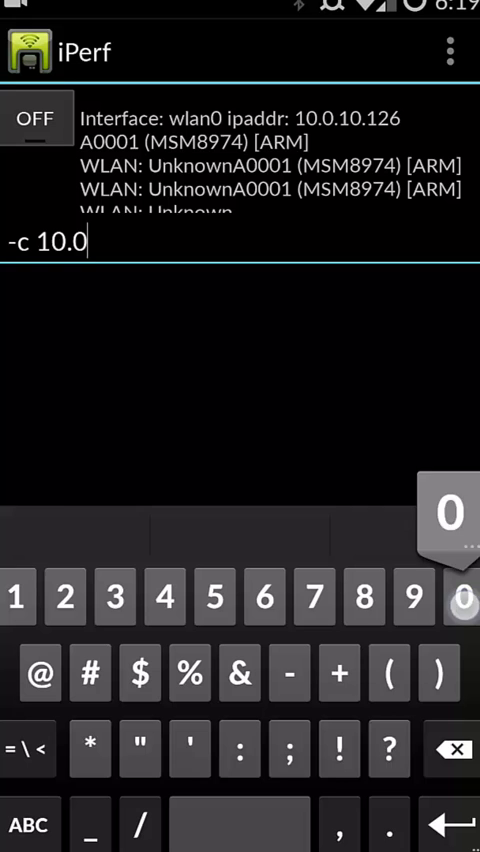
left_click(16, 596)
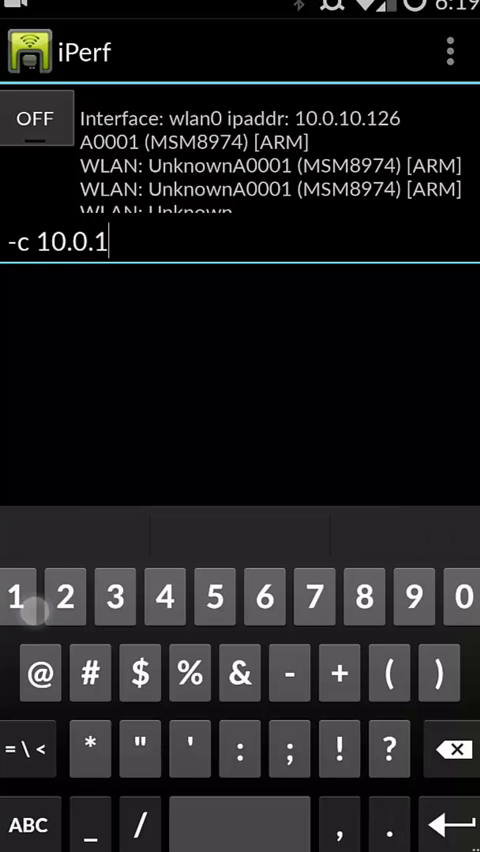
type("0.")
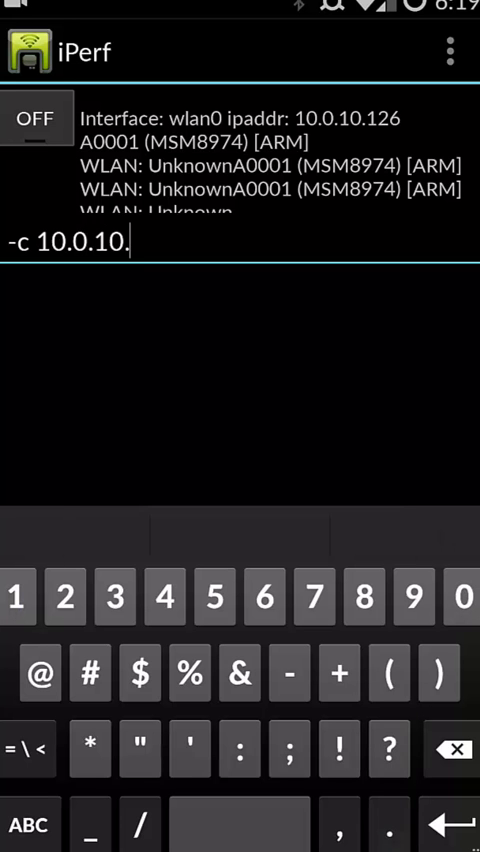
type("80 -t")
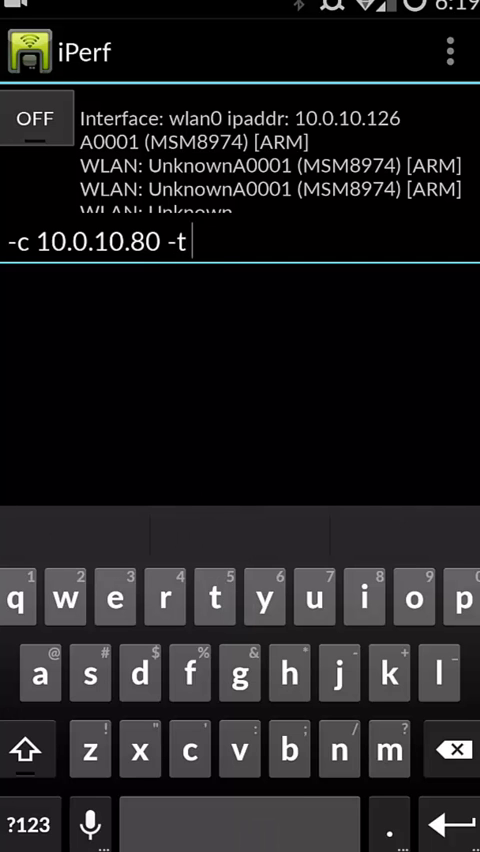
Step: Type duration 60 and the interval option '-i', then hide the keyboard
type("6")
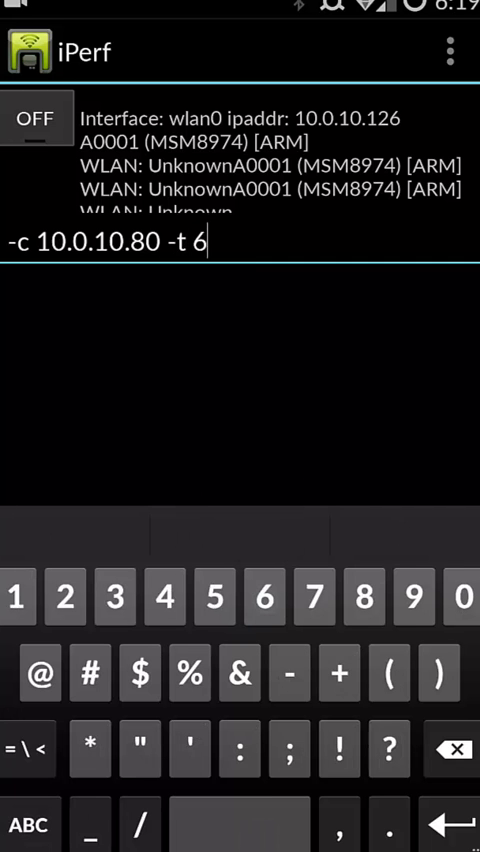
type("0")
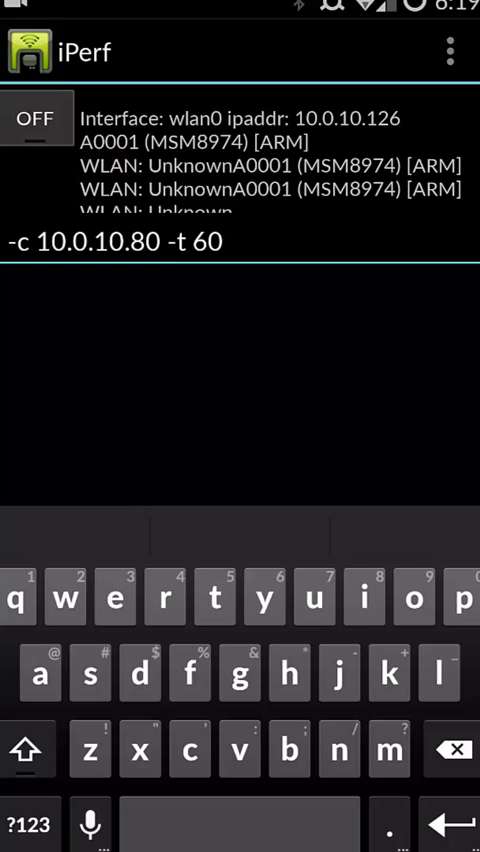
type("-")
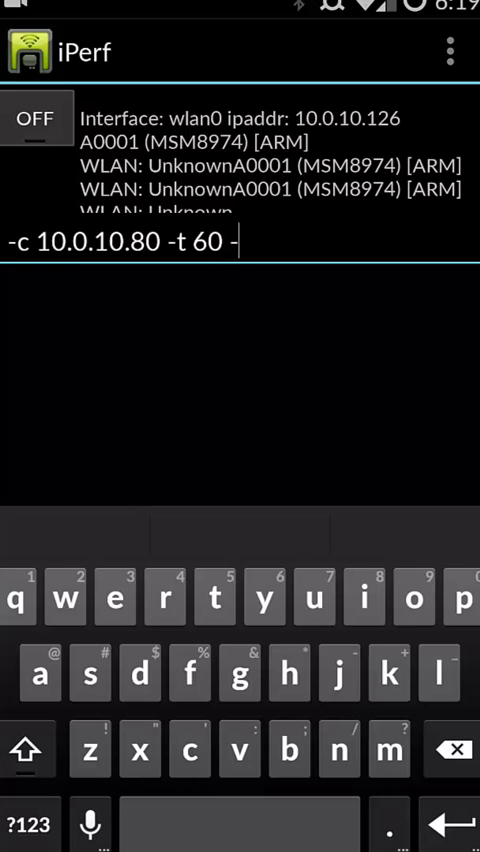
type("i")
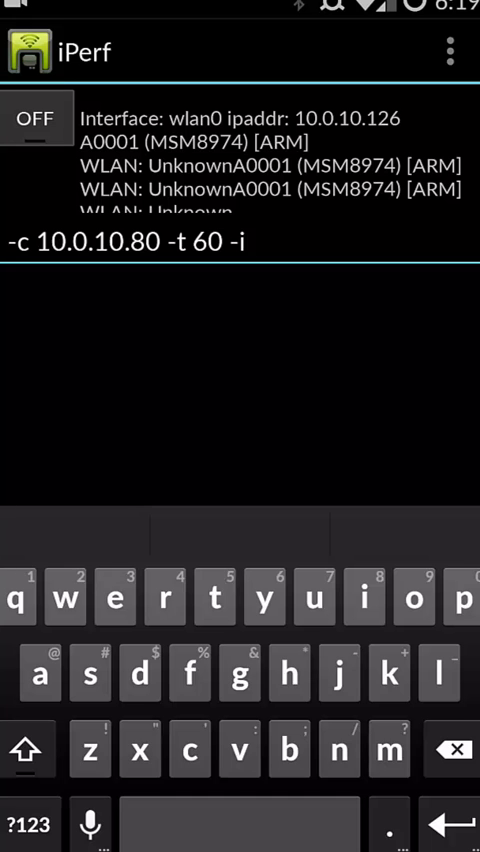
left_click(29, 823)
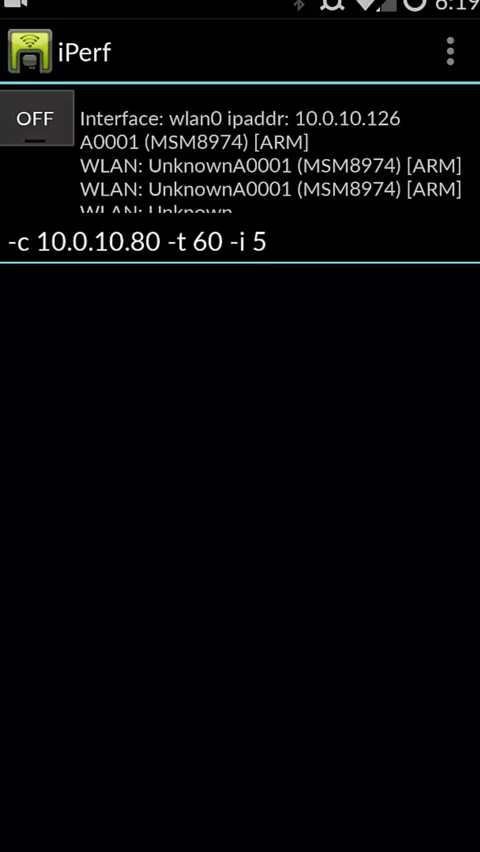
Step: Switch iPerf ON to run the client test against 10.0.10.80 on port 5001
left_click(36, 118)
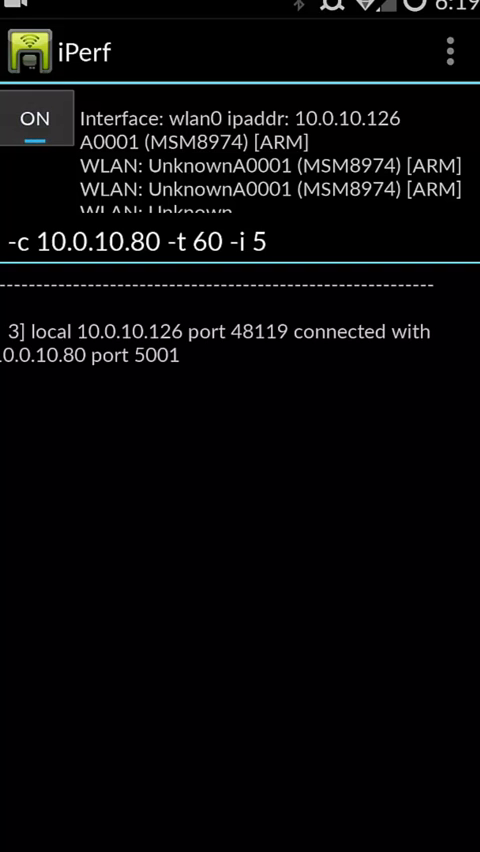